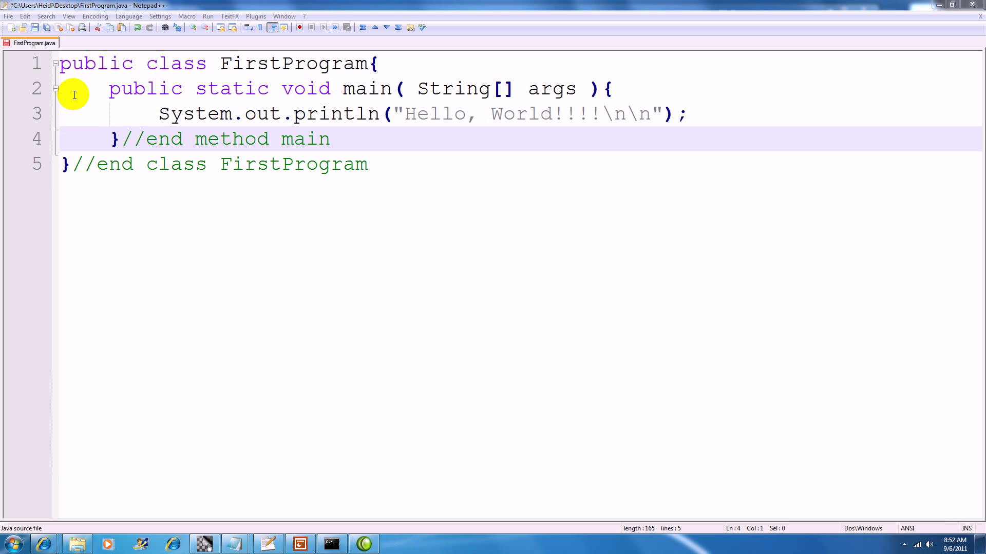
mouse_move(252, 350)
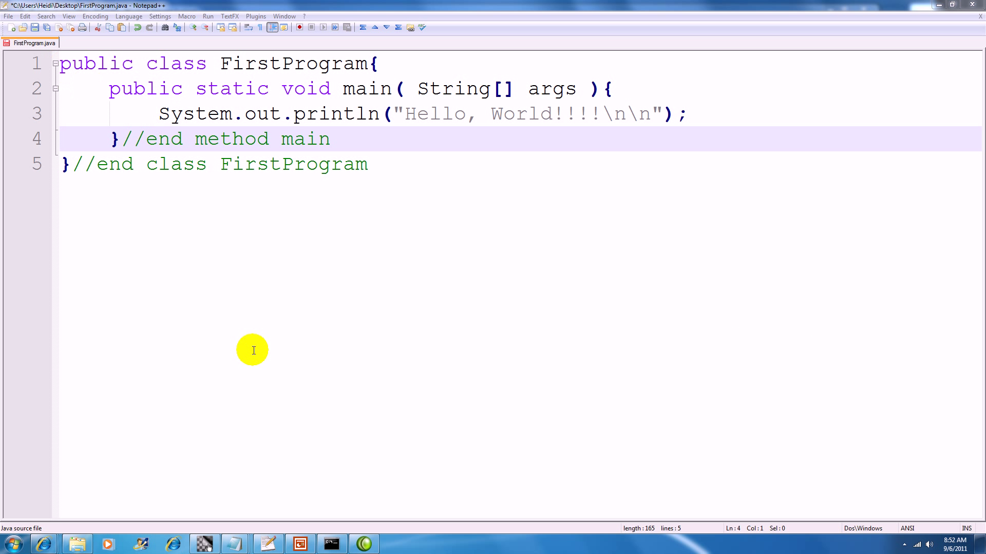
mouse_move(281, 226)
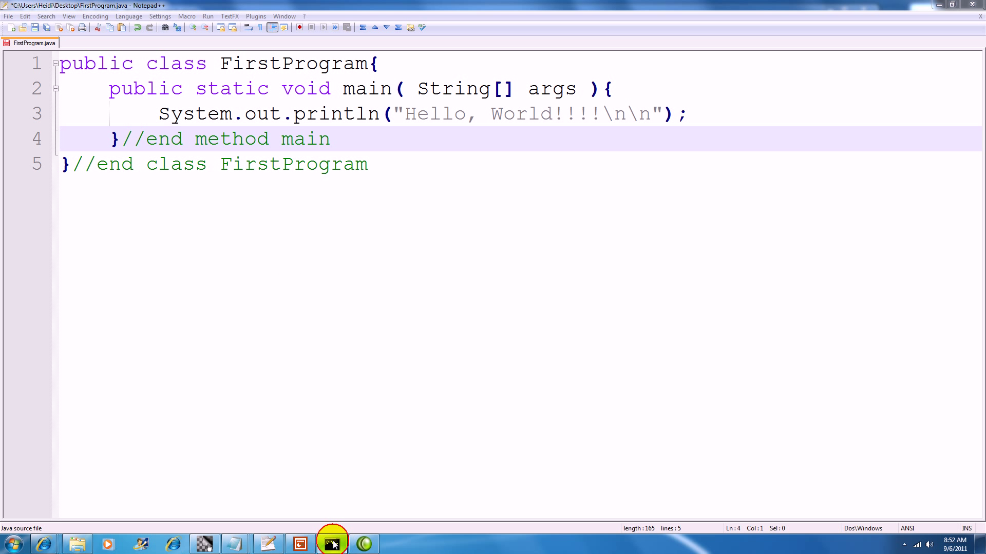
- Insert 'import javax.swing.JOptionPane;' as the first line, leaving a blank line before the class
left_click(332, 543)
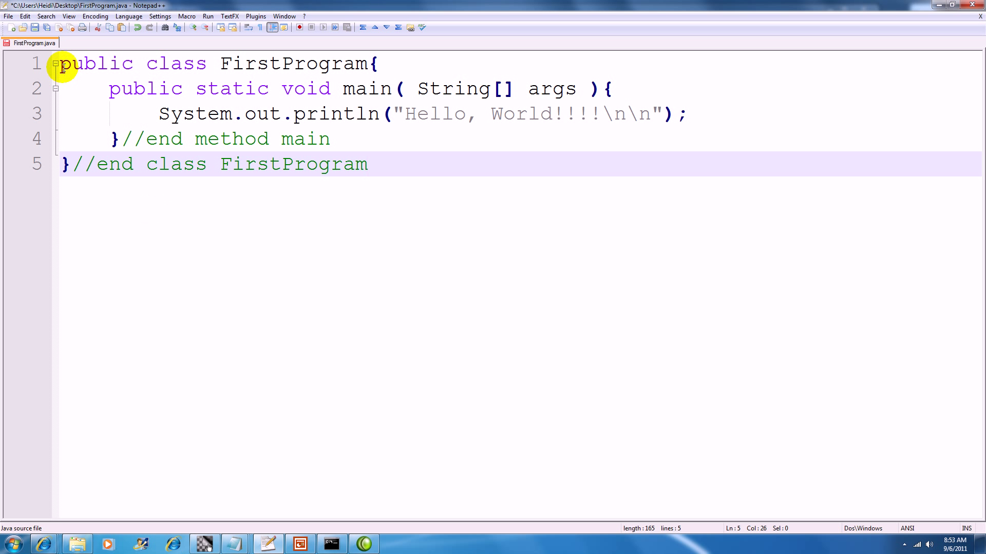
left_click(59, 78)
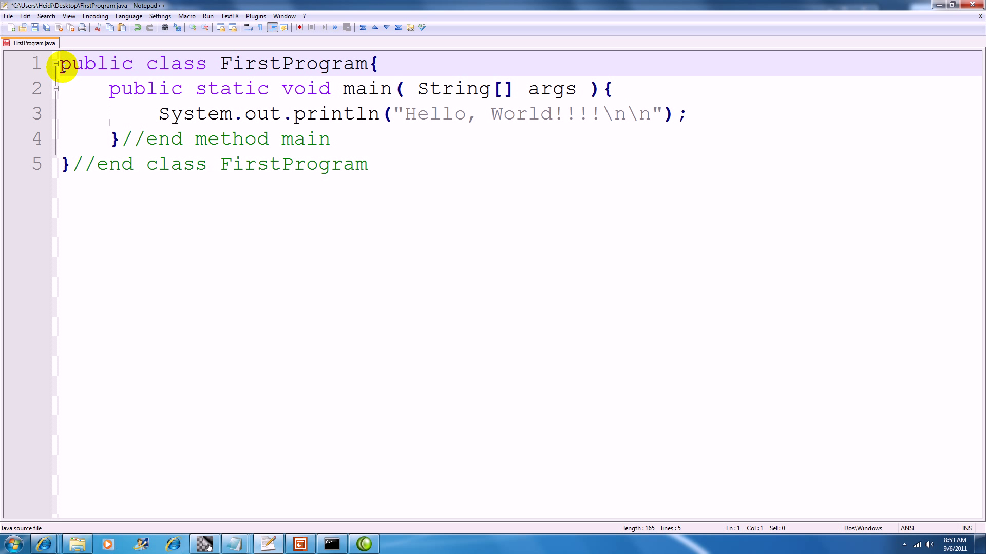
key("Enter")
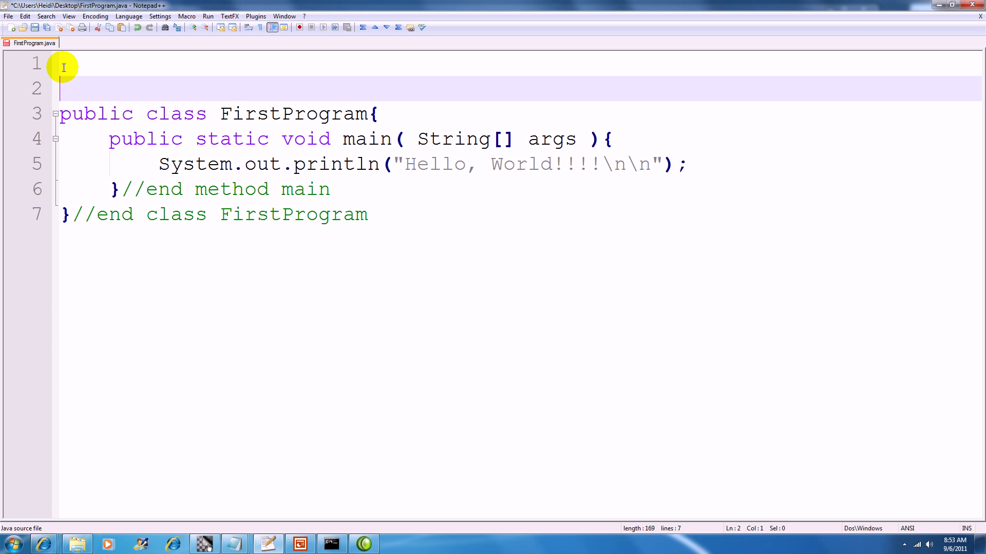
type("import javax.swing.JOptionPane;")
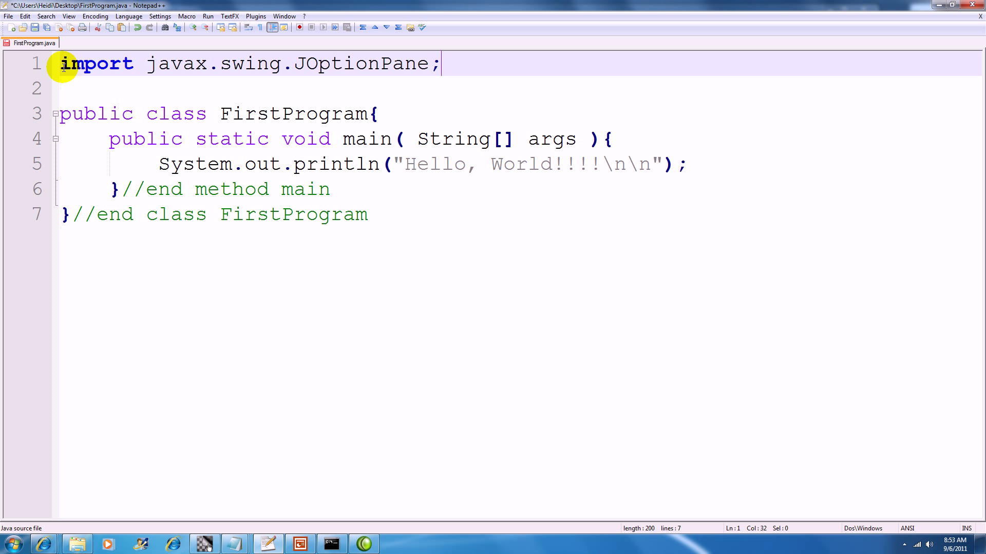
double_click(262, 64)
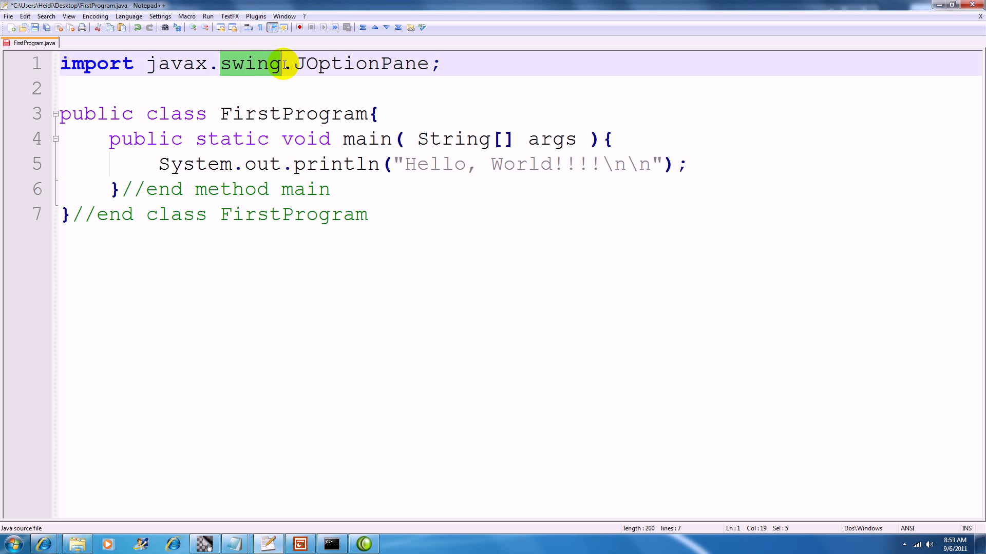
left_click(277, 87)
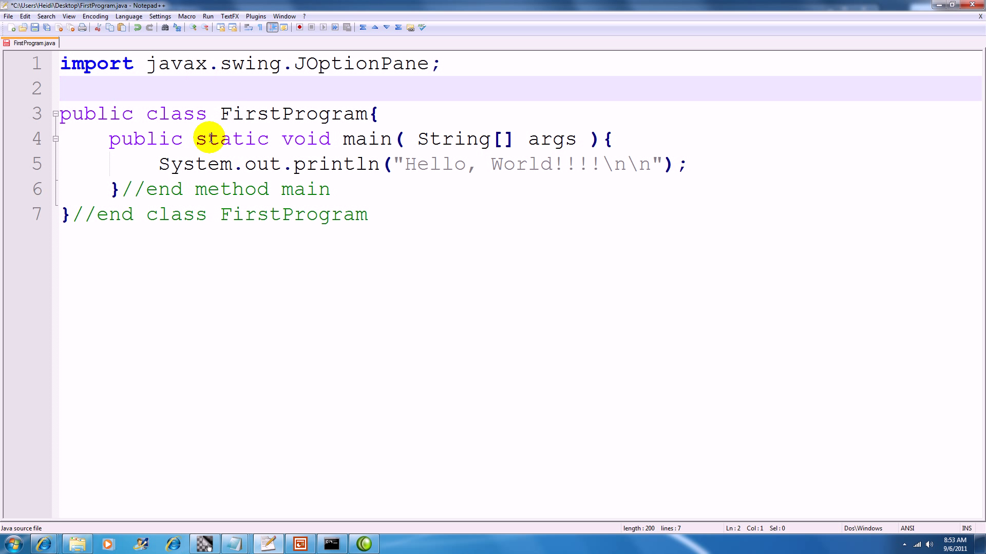
- Replace System.out.println with a JOptionPane.showMessageDialog call on line 5
left_click(154, 164)
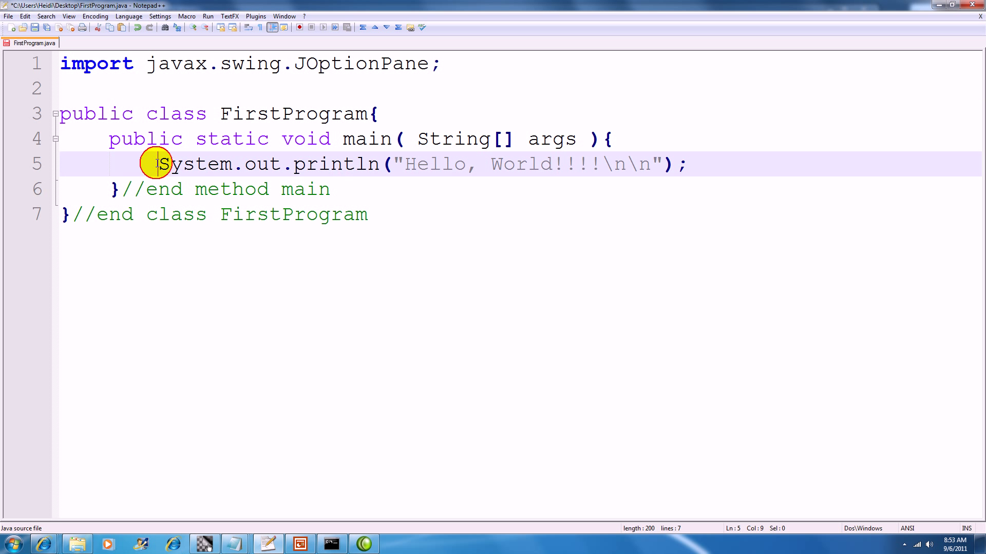
left_click_drag(158, 164, 373, 164)
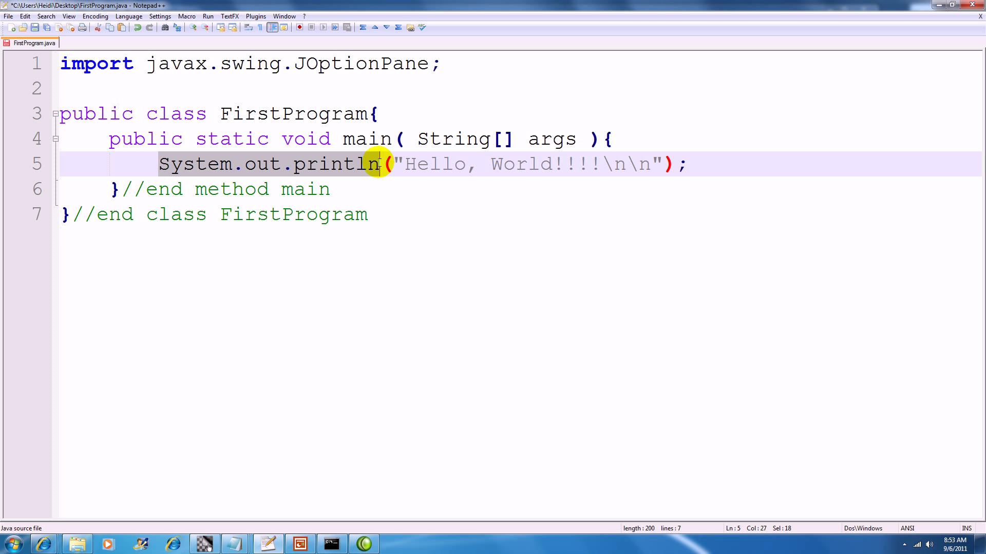
type("JOptionPane.showMessageDialog")
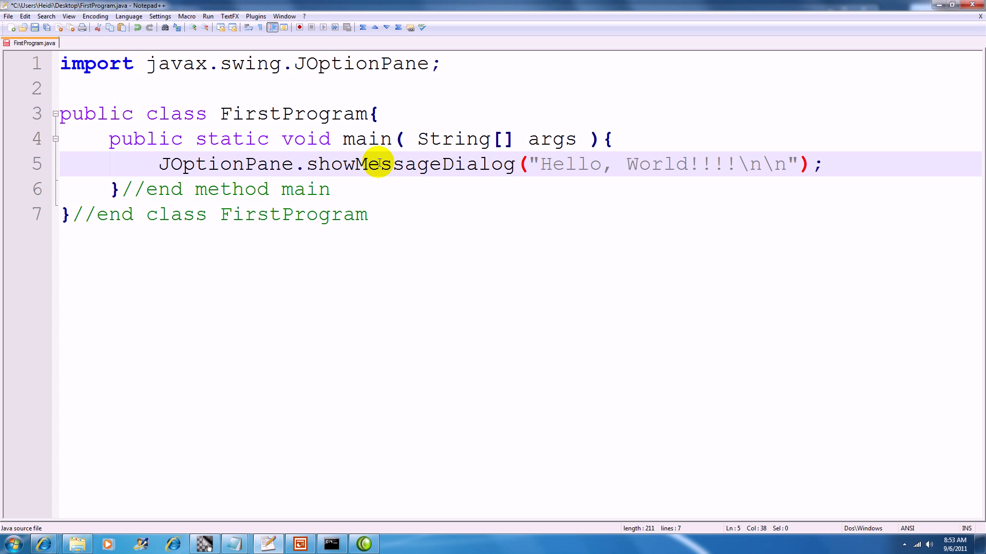
left_click(156, 163)
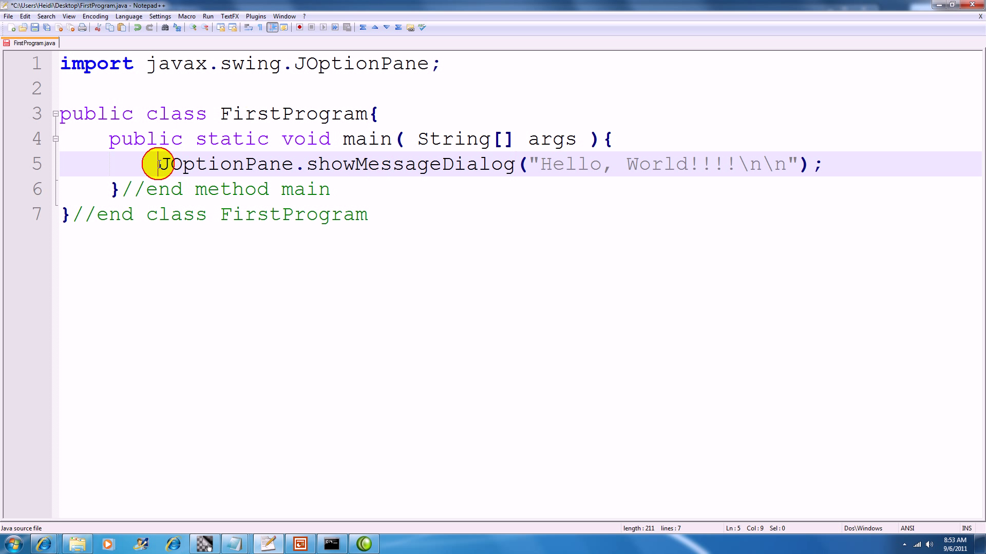
left_click_drag(159, 164, 324, 164)
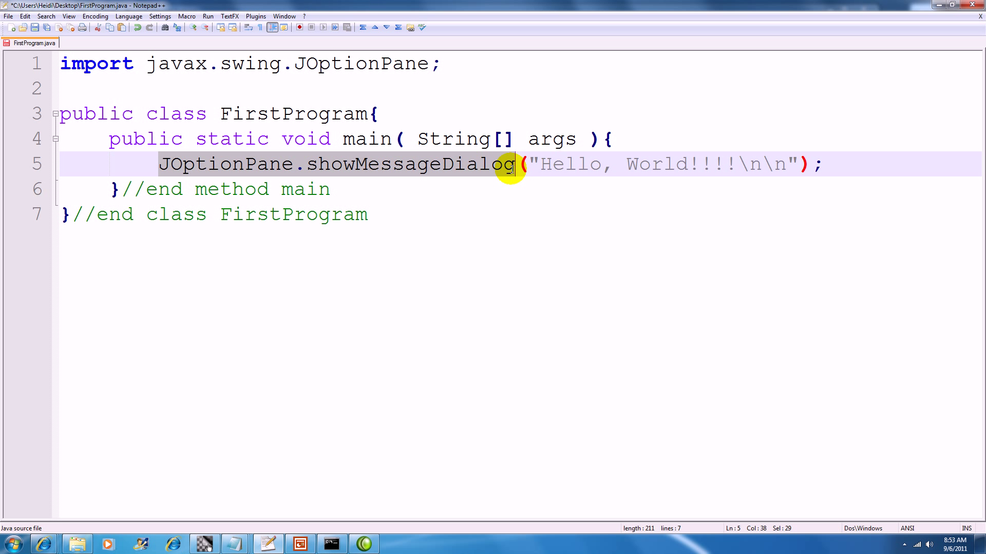
left_click(515, 164)
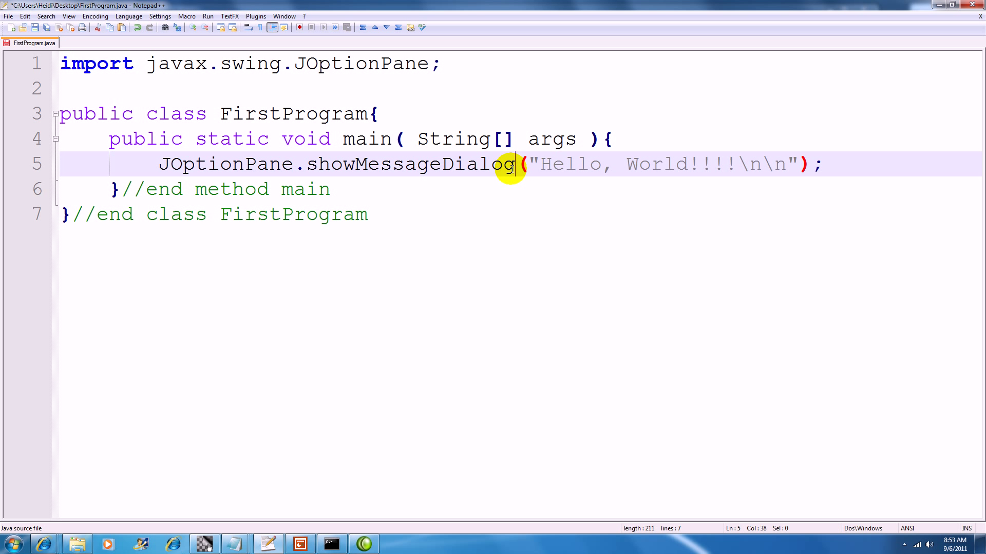
- Add null as the first argument before the "Hello, World!!!!\n\n" string
left_click_drag(528, 164, 613, 164)
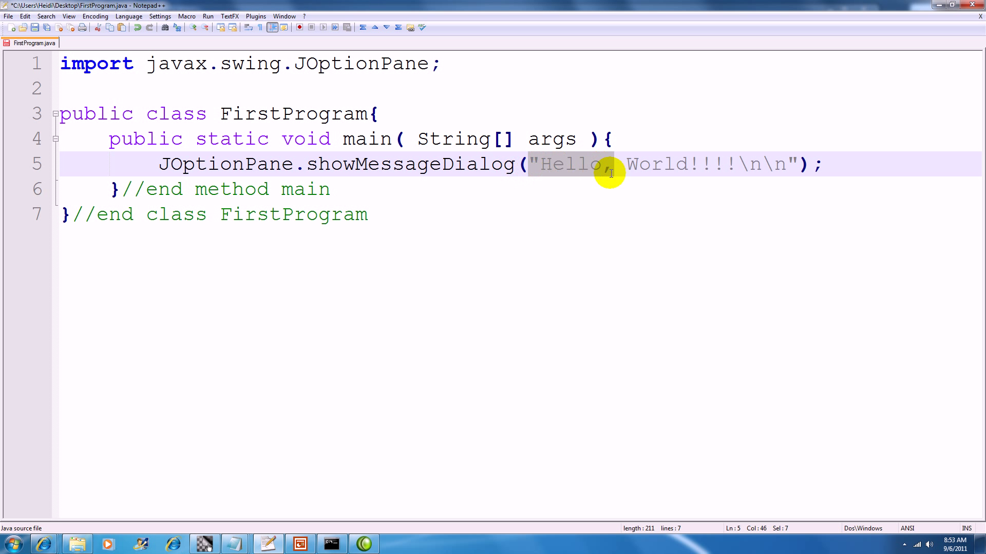
left_click_drag(603, 164, 798, 164)
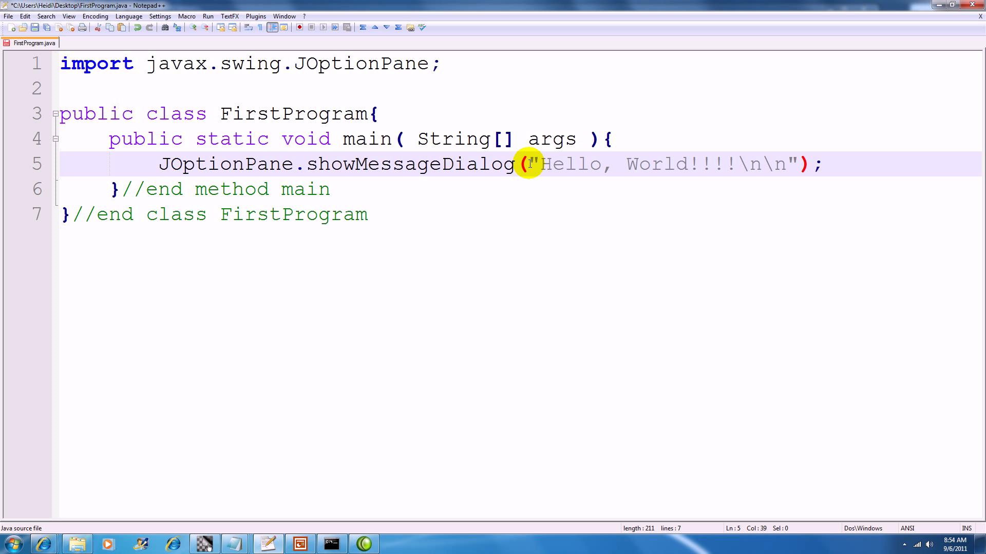
type("null")
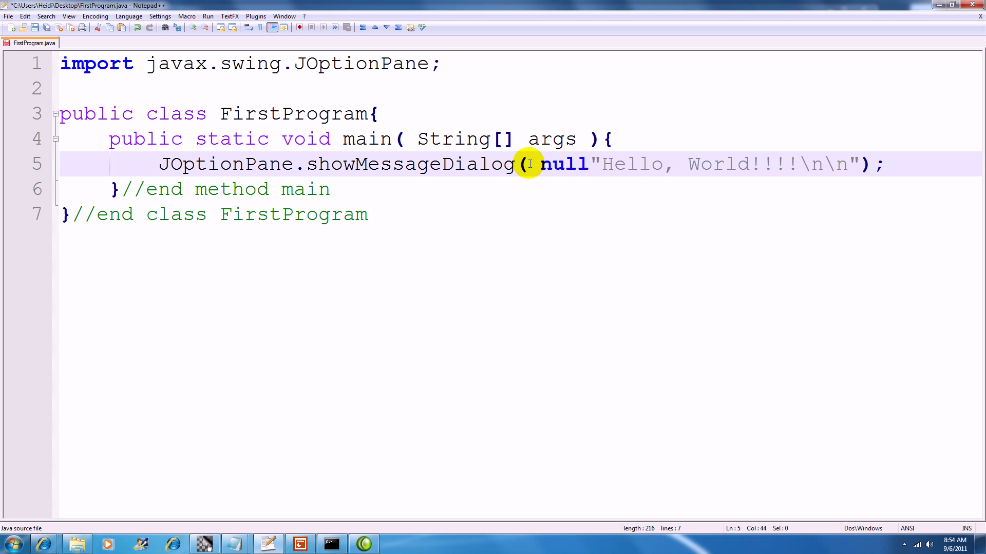
type(",")
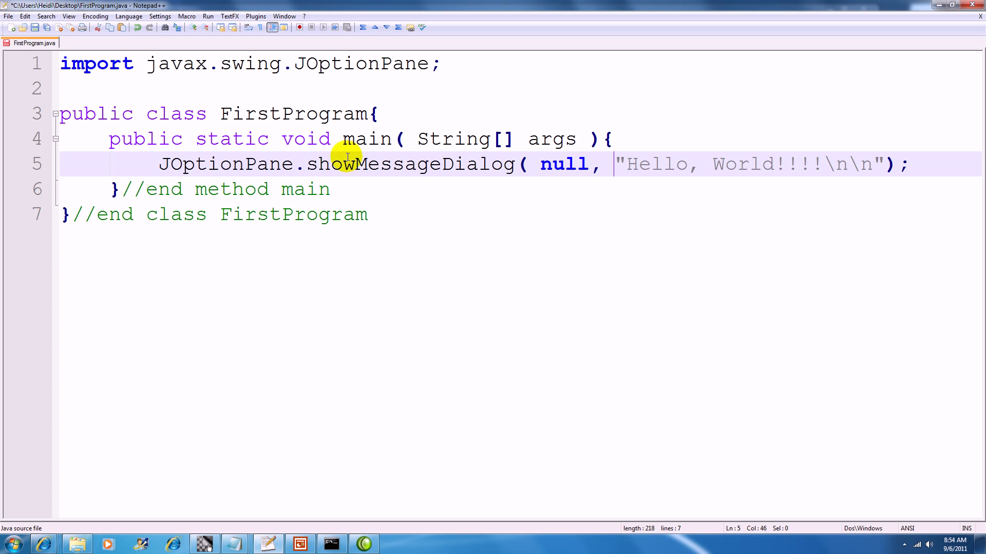
- Append 'GUI' to the class name so line 3 declares FirstProgramGUI
left_click(368, 113)
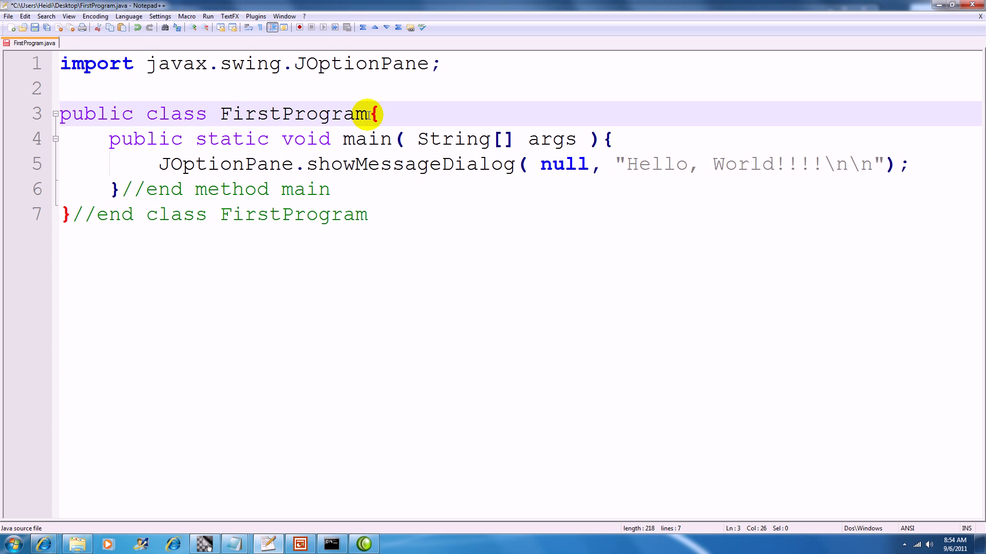
type("G")
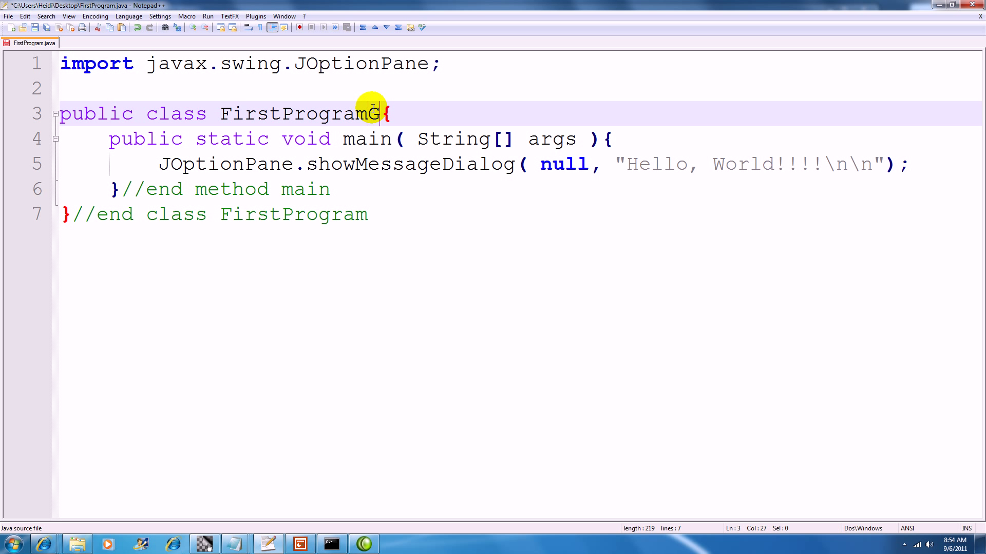
type("UI")
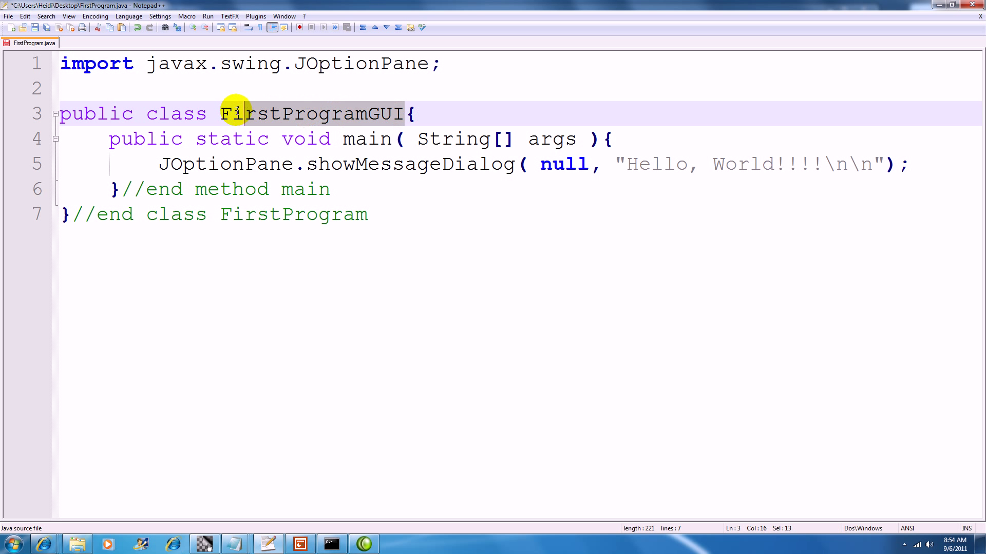
right_click(257, 114)
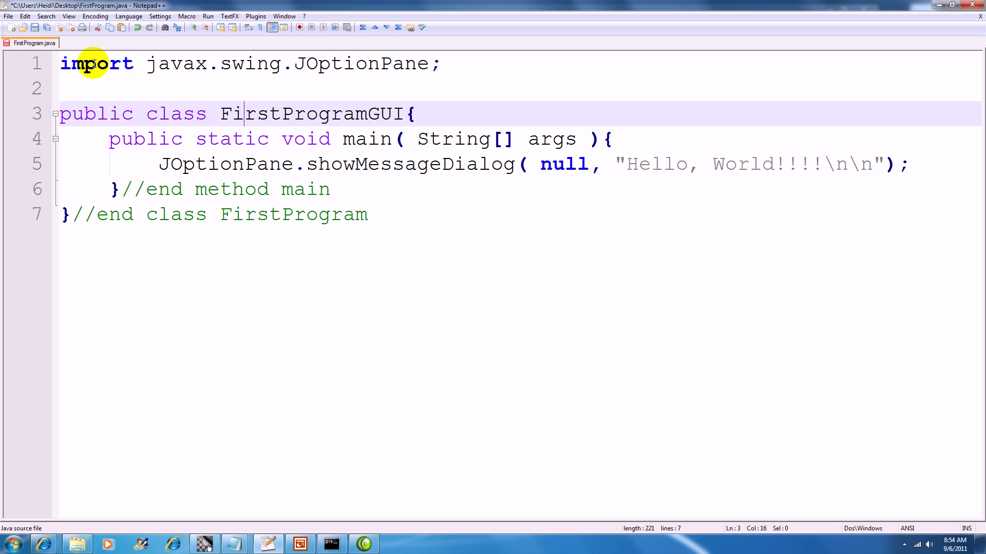
- Save the source as FirstProgramGUI.java on the Desktop via Save As
left_click(8, 19)
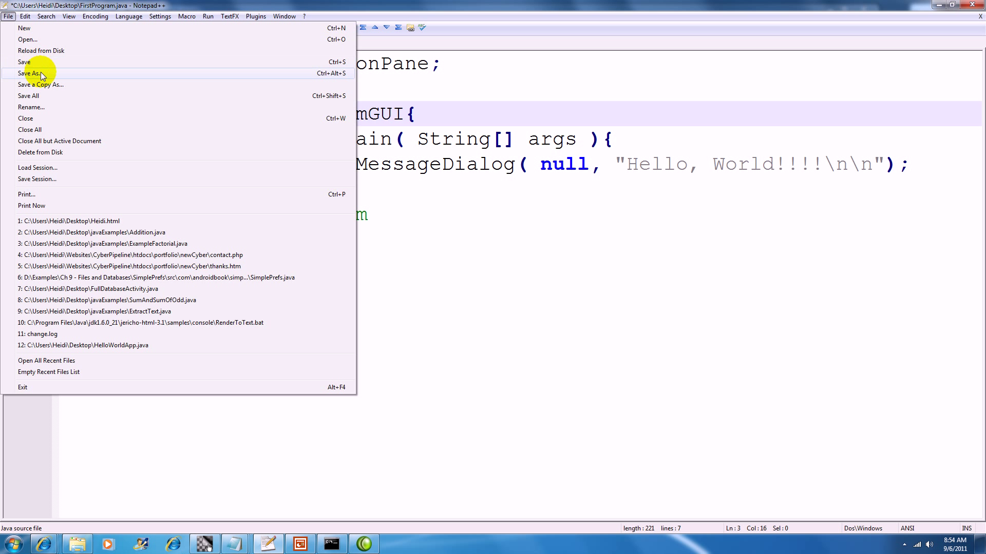
left_click(31, 72)
type("FirstProgramGUI")
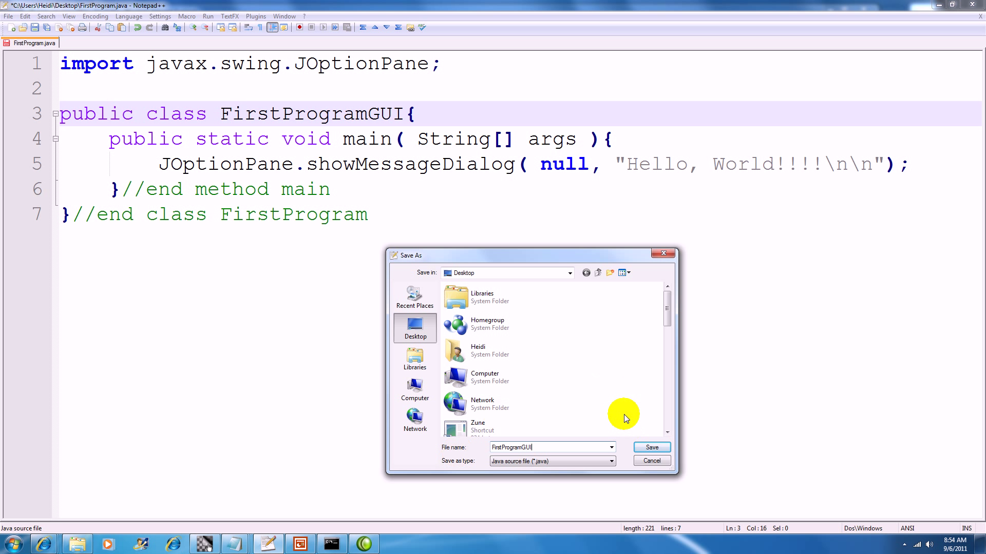
left_click(652, 448)
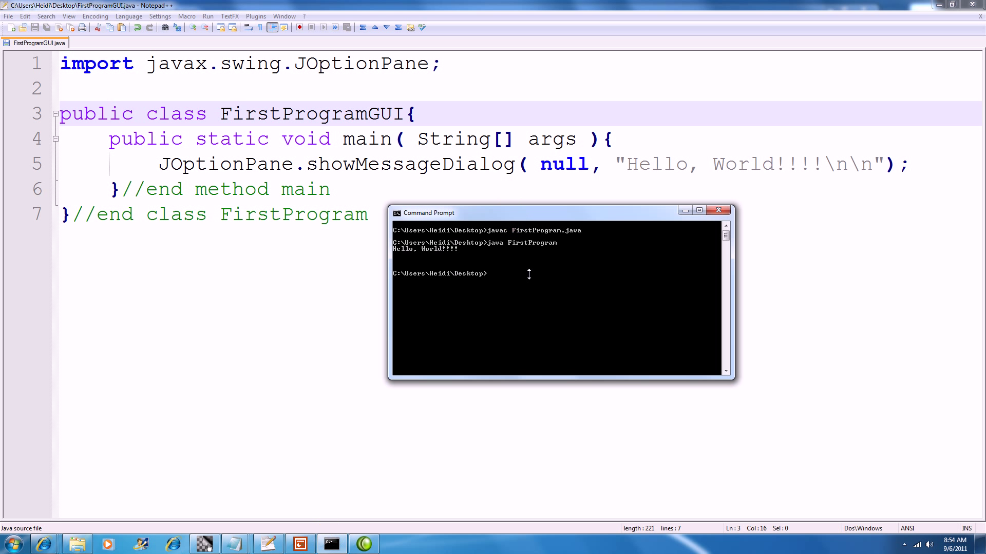
mouse_move(462, 300)
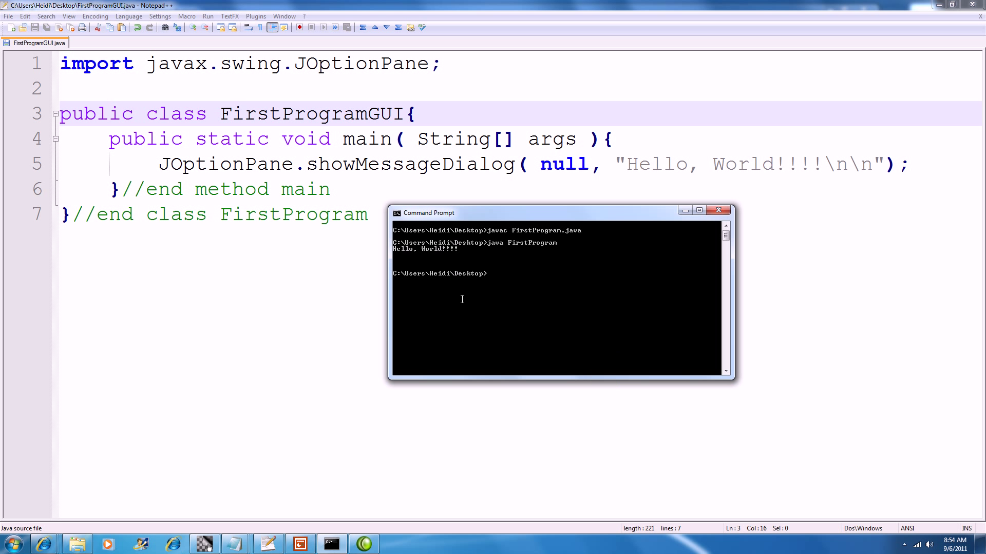
- Compile with 'javac FirstProgramGUI.java' and enter 'java FirstProgramGUI' to run it
type("javac")
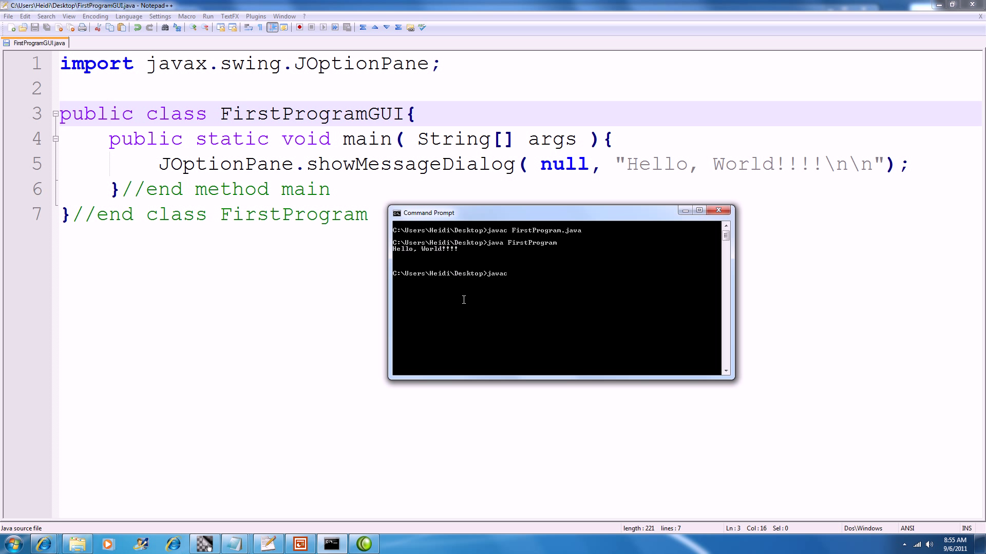
type("FirstProgramGUI")
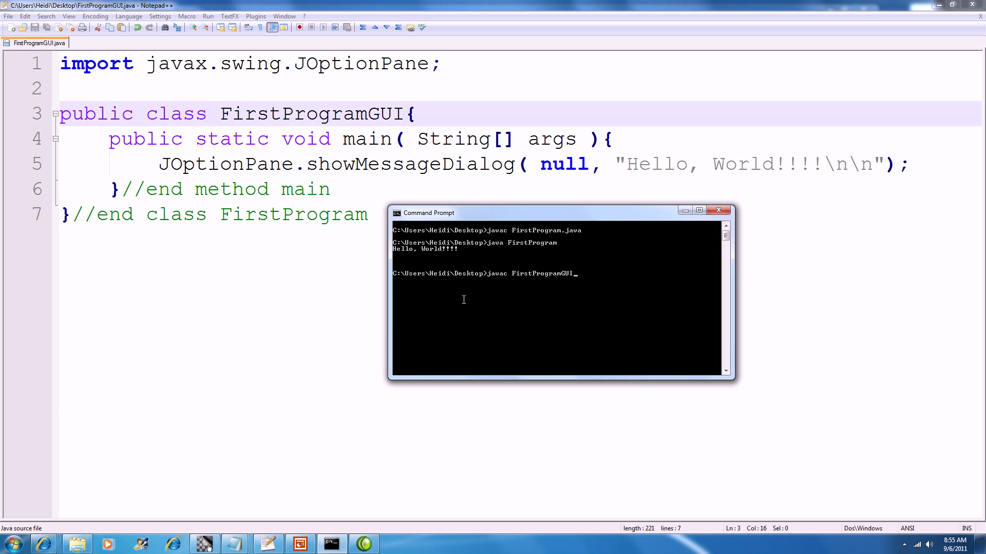
type(".java")
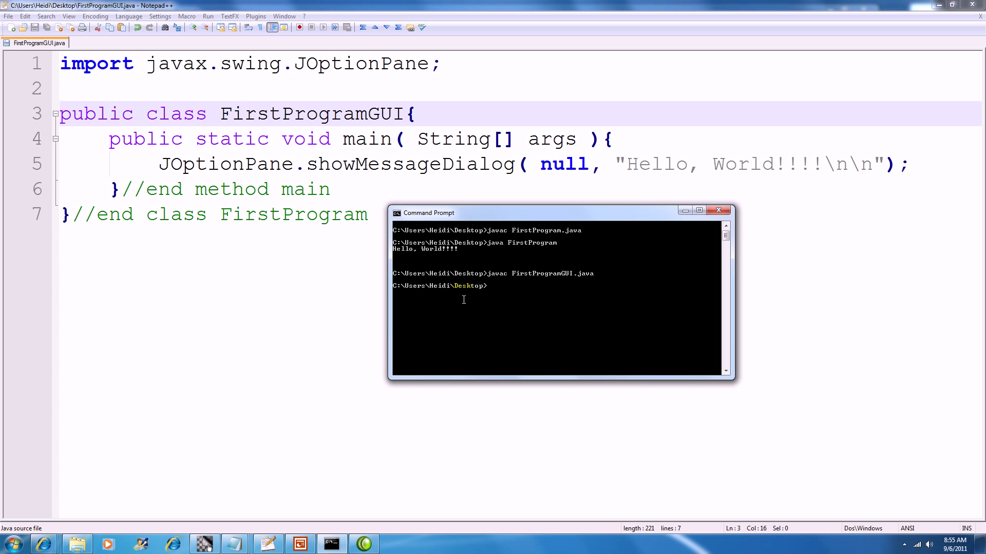
type("java")
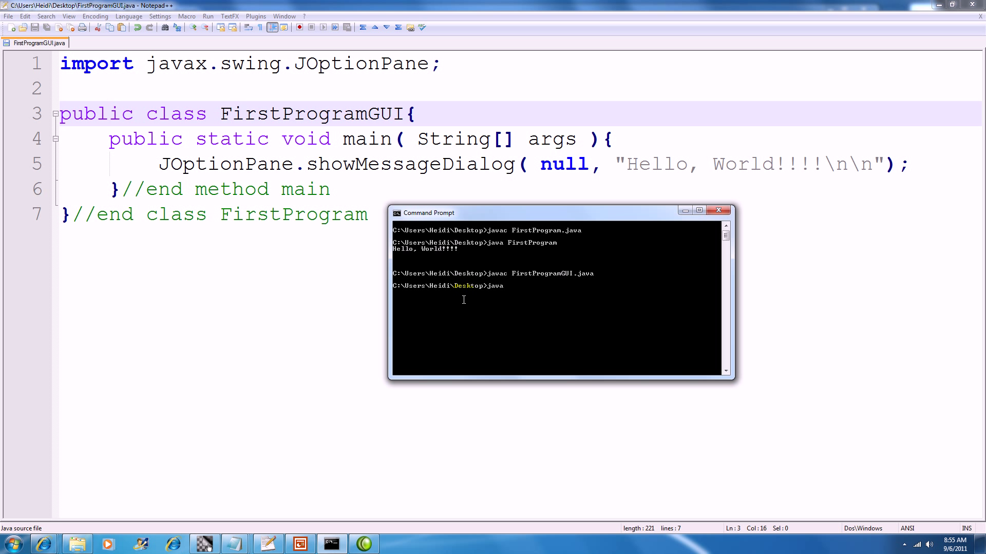
type("FirstProgram")
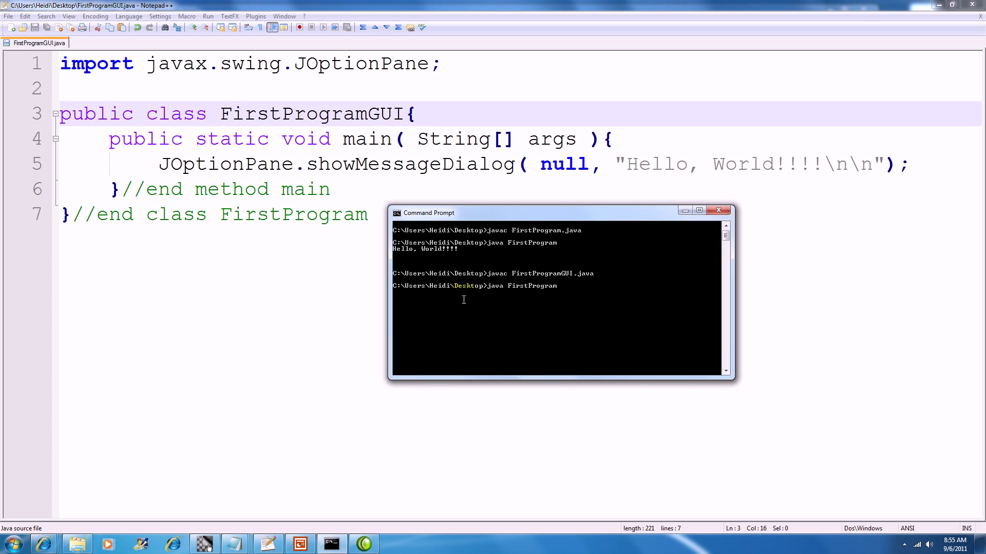
type("GUI")
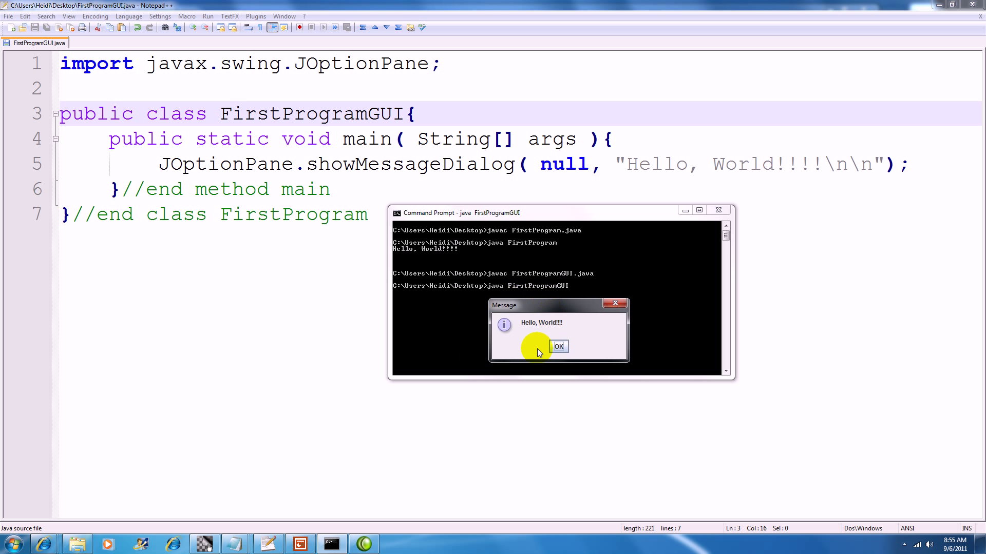
mouse_move(582, 345)
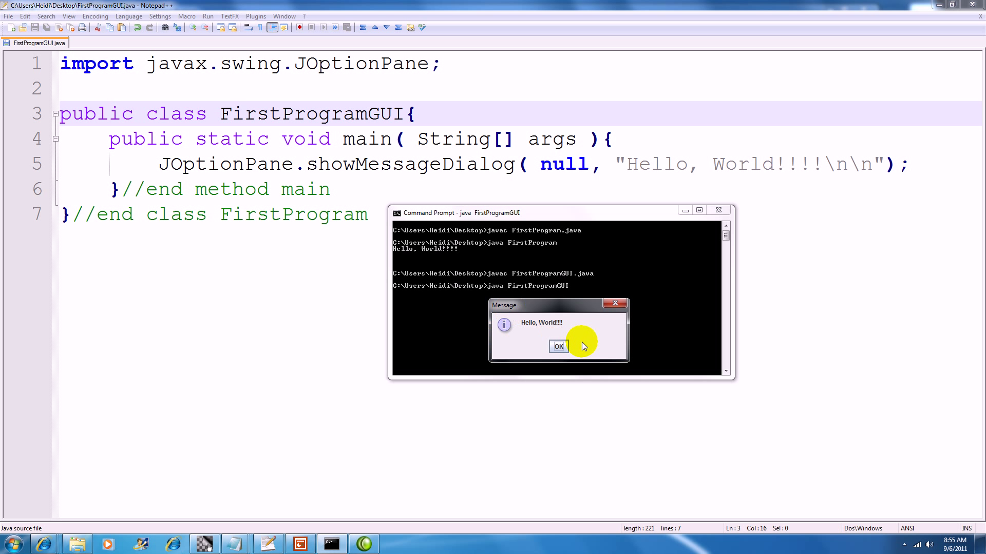
mouse_move(528, 336)
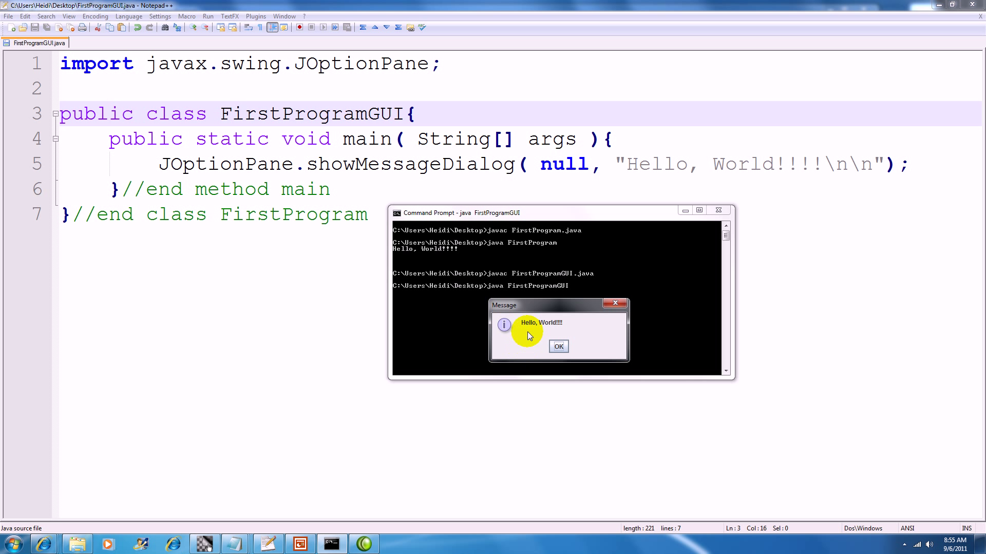